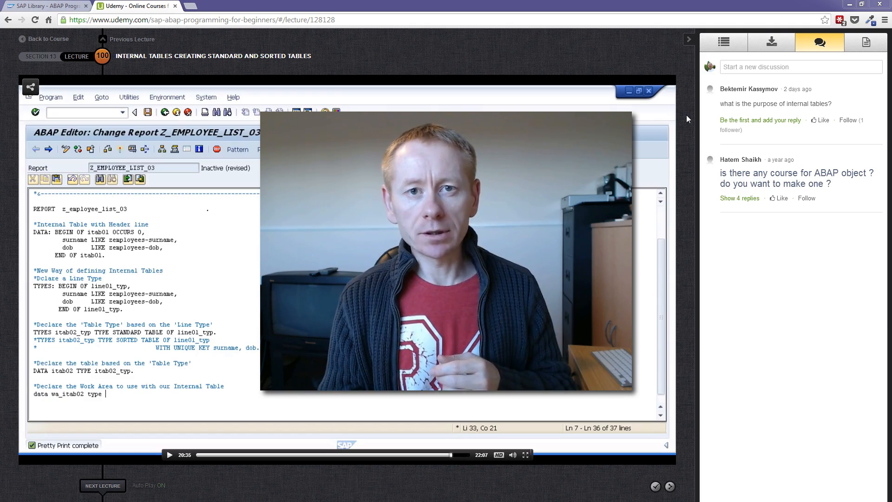
Step: Switch from the Udemy ABAP lecture to the SAP Help 'Internal tables' page
{"action": "left_click", "coordinate": [44, 5]}
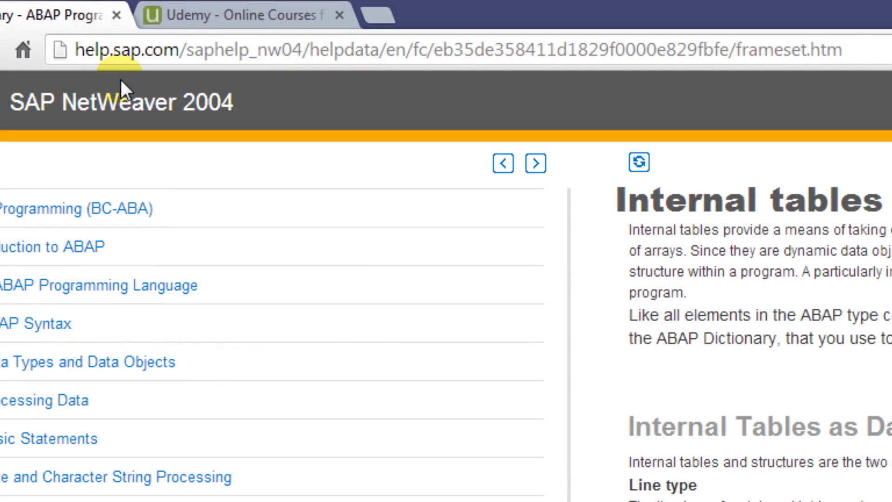